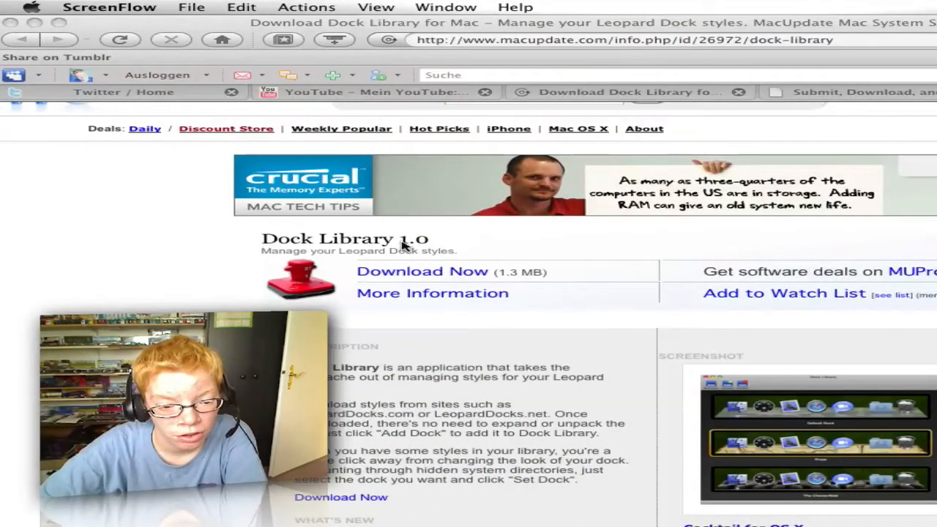
# Select the Default Dock style, then the Revamped dock style, in Dock Library
pyautogui.scroll(-3)
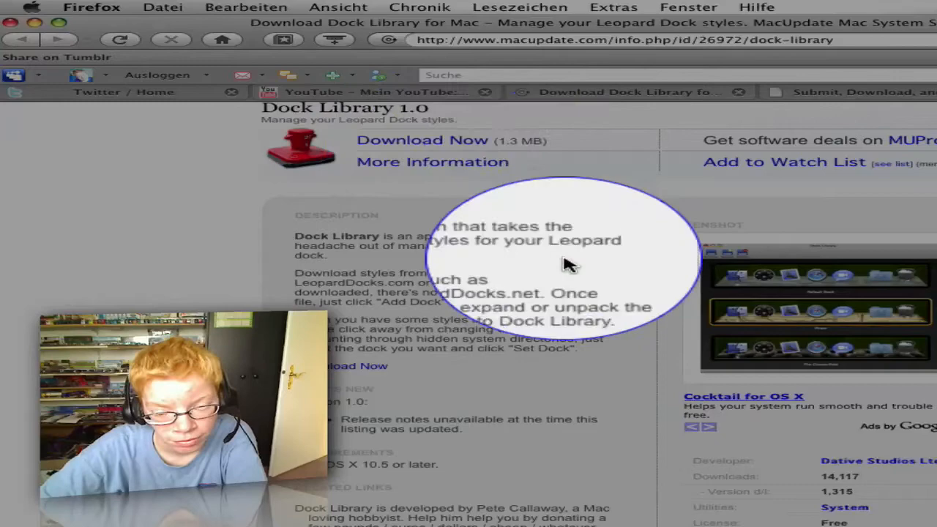
pyautogui.scroll(-3)
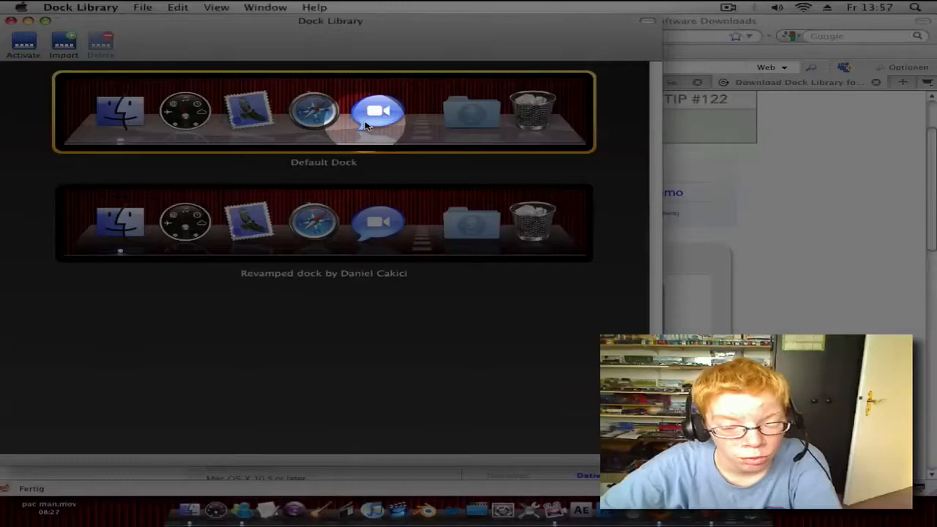
pyautogui.click(313, 222)
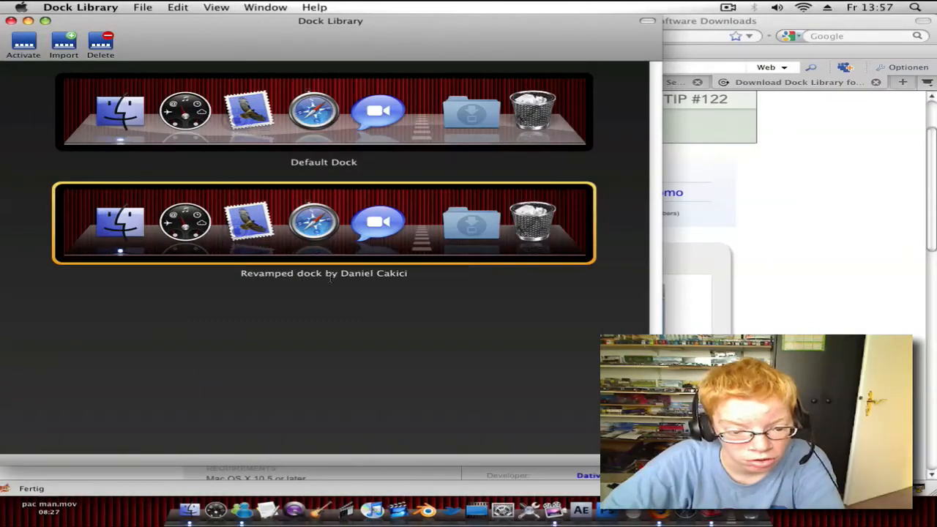
pyautogui.click(323, 112)
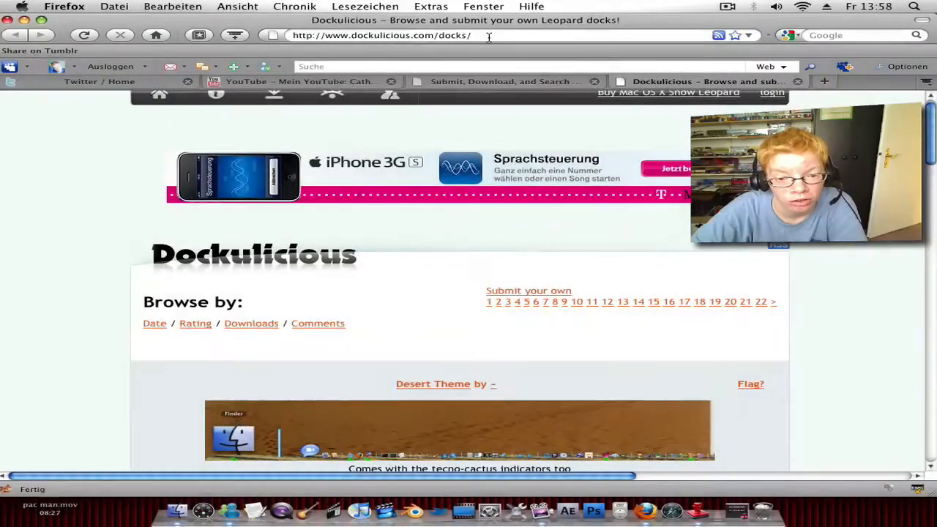
# Scroll through the dockulicious.com dock listing to reach the downloads-sorted view topped by Mirage 1.1
pyautogui.scroll(-3)
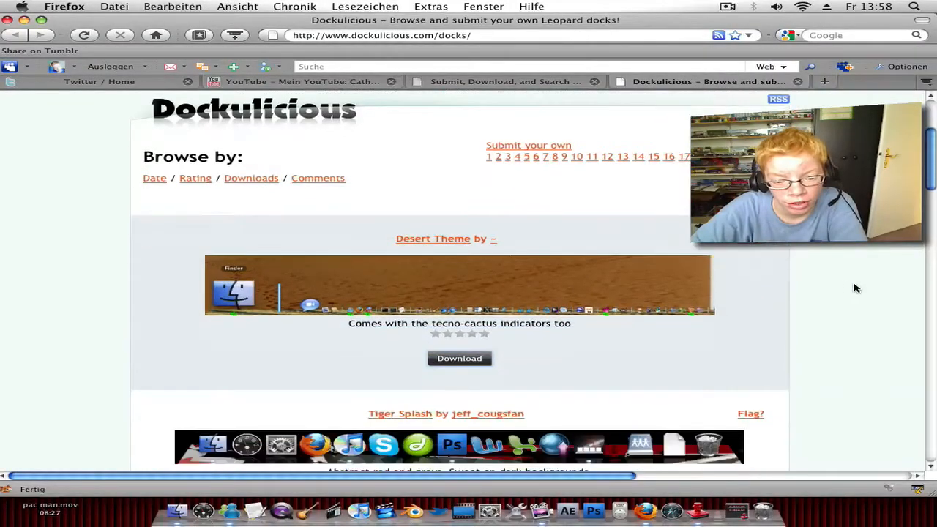
pyautogui.scroll(-3)
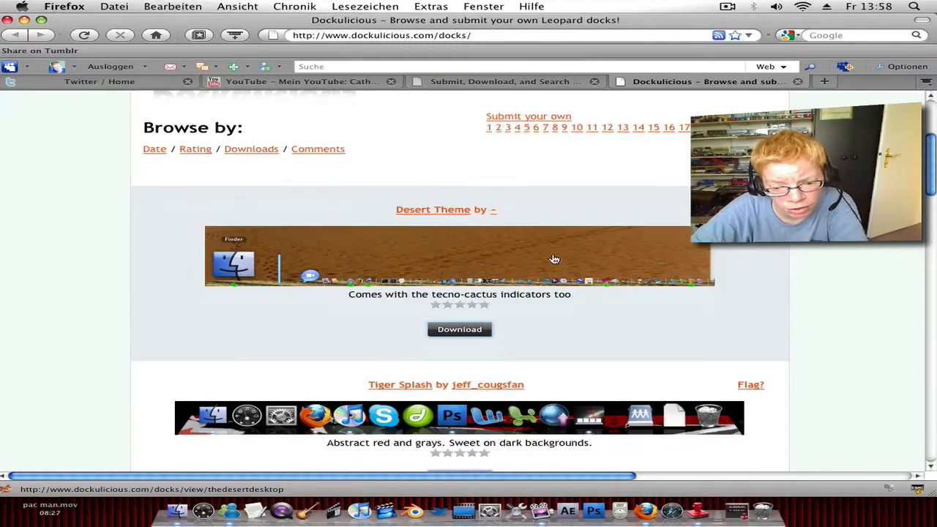
pyautogui.scroll(-3)
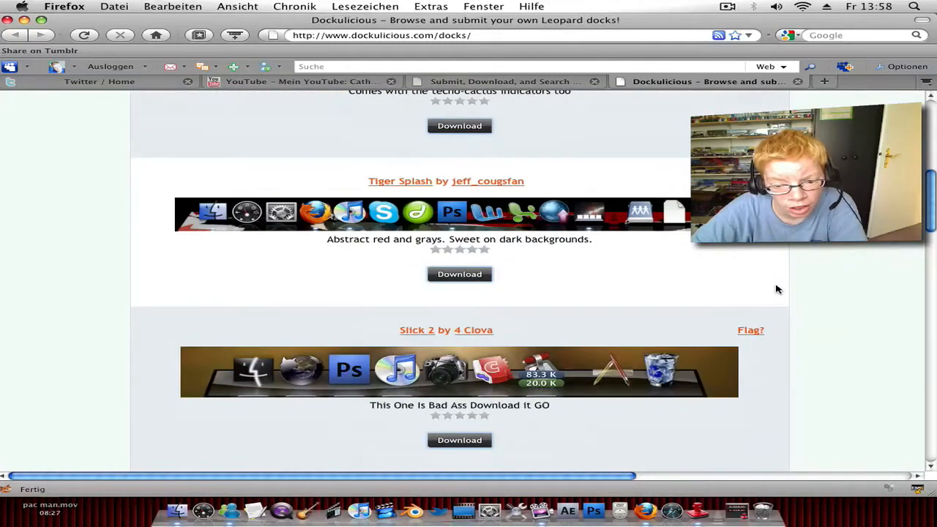
pyautogui.scroll(-3)
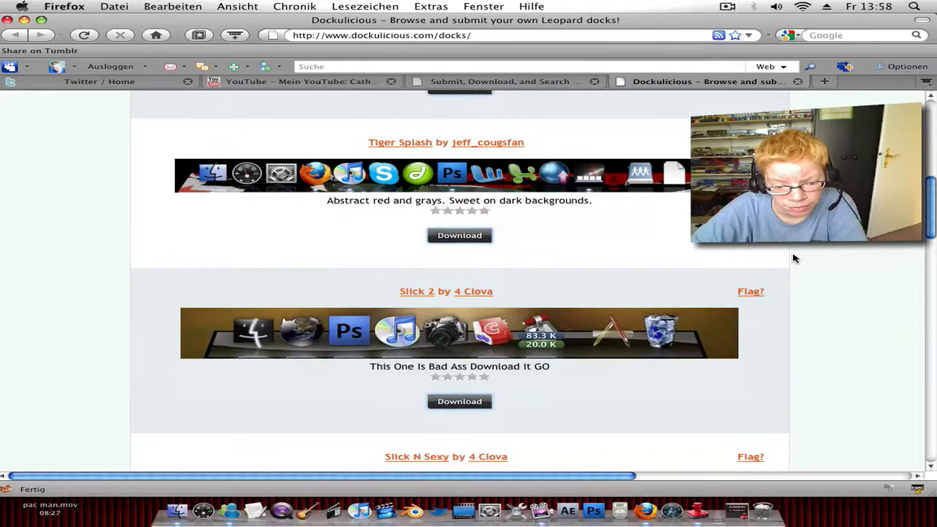
pyautogui.scroll(-3)
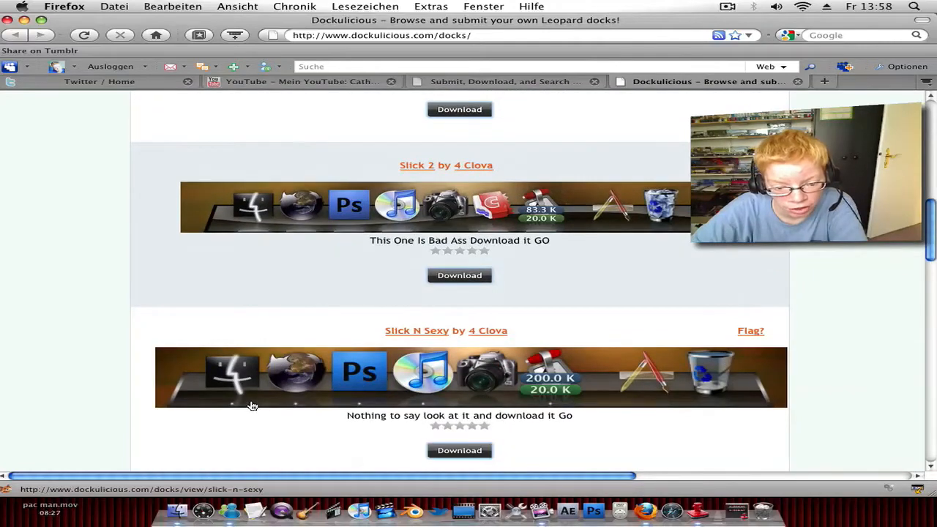
pyautogui.scroll(-3)
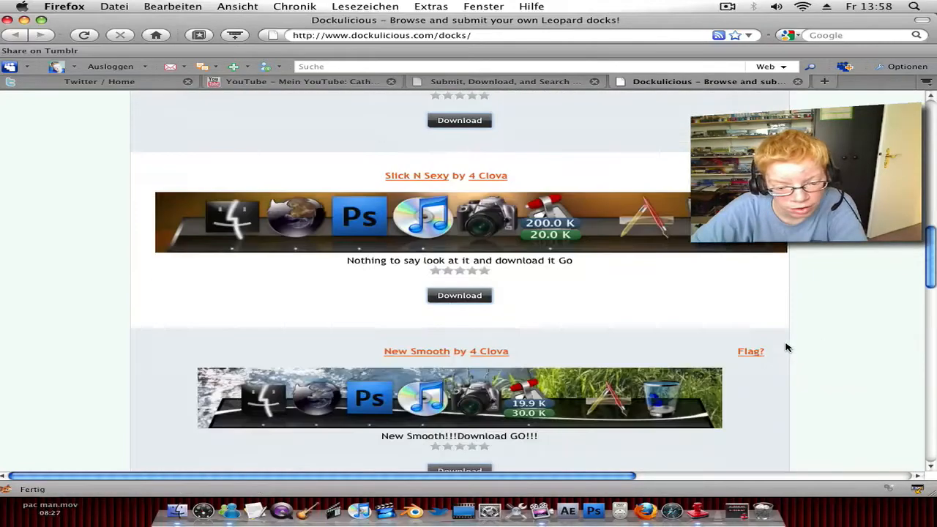
pyautogui.scroll(-3)
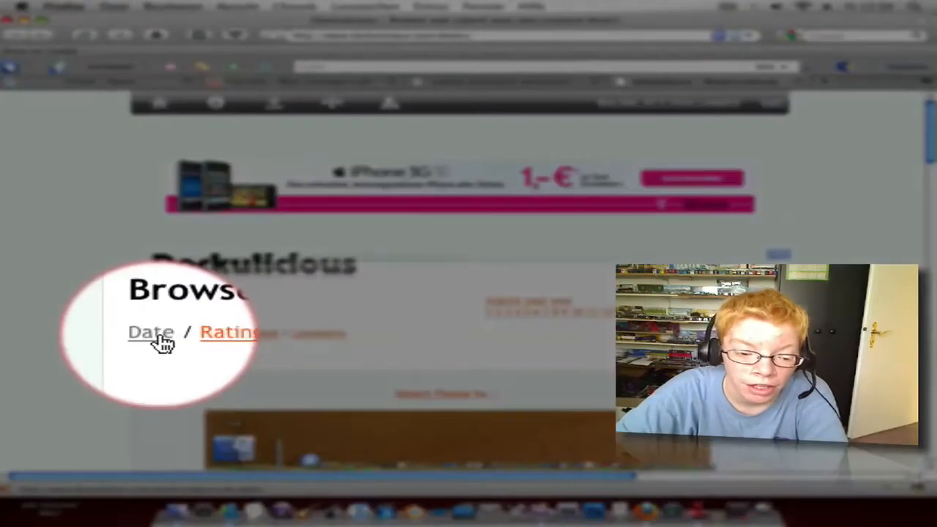
pyautogui.moveTo(335, 344)
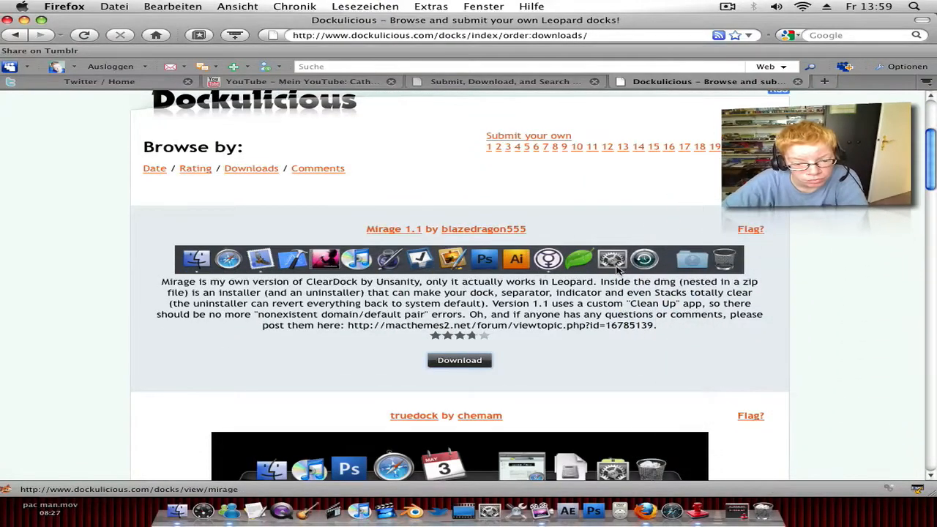
pyautogui.scroll(-3)
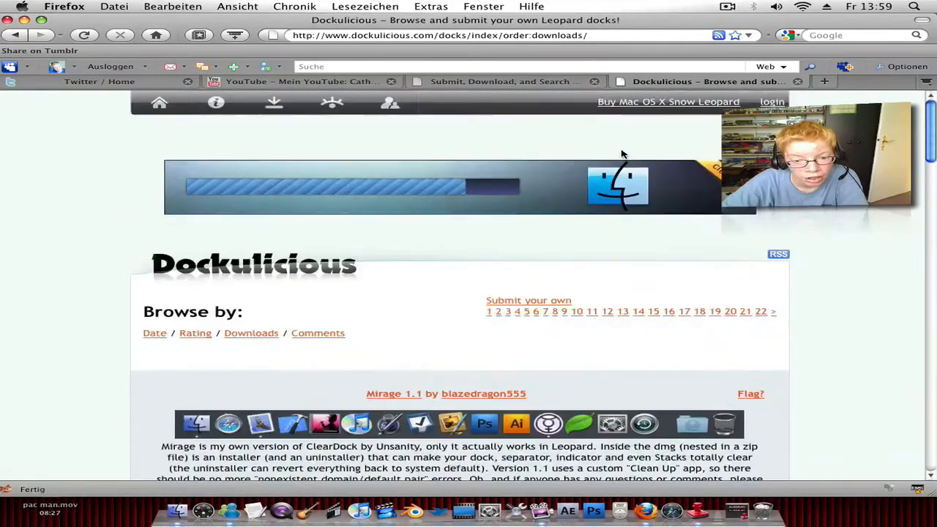
# Browse LeopardDocks.com's Latest Docks list, including Juve, Inter, Tangled Gold and Revamped
pyautogui.click(502, 82)
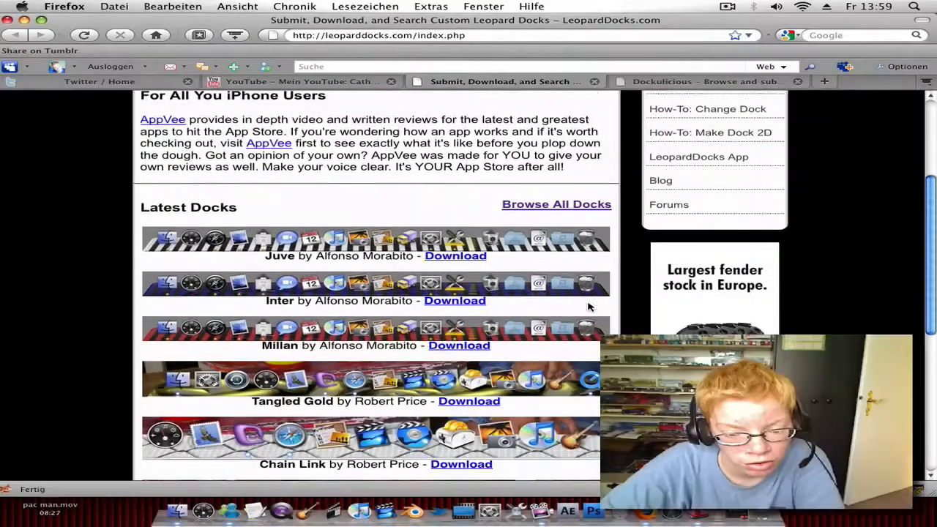
pyautogui.scroll(-3)
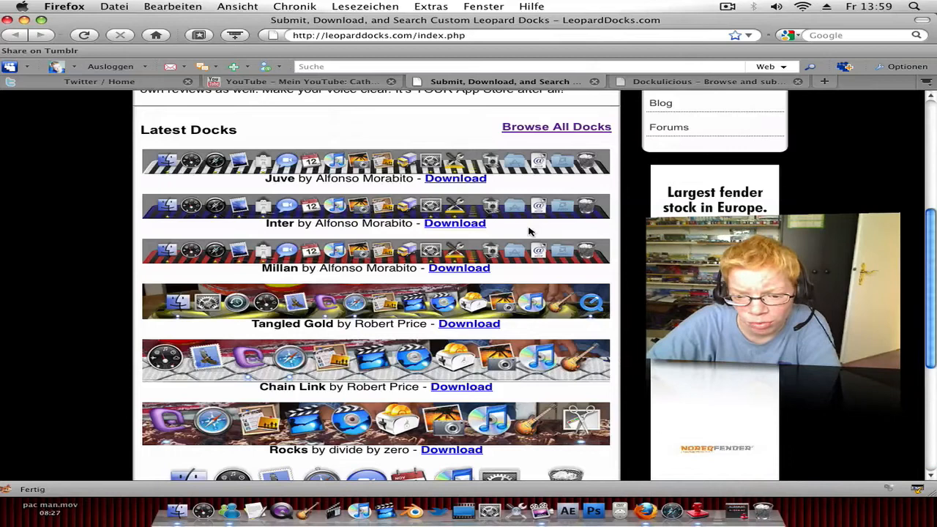
pyautogui.scroll(-3)
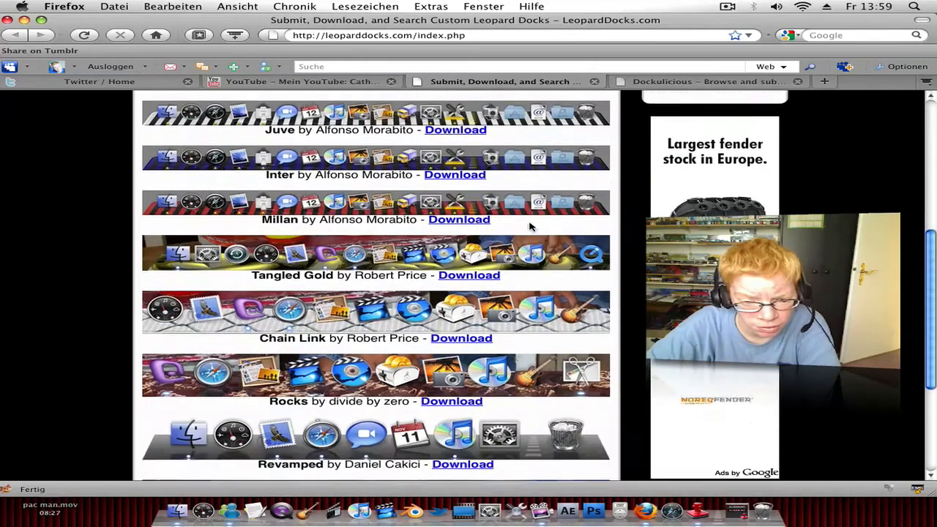
pyautogui.scroll(-3)
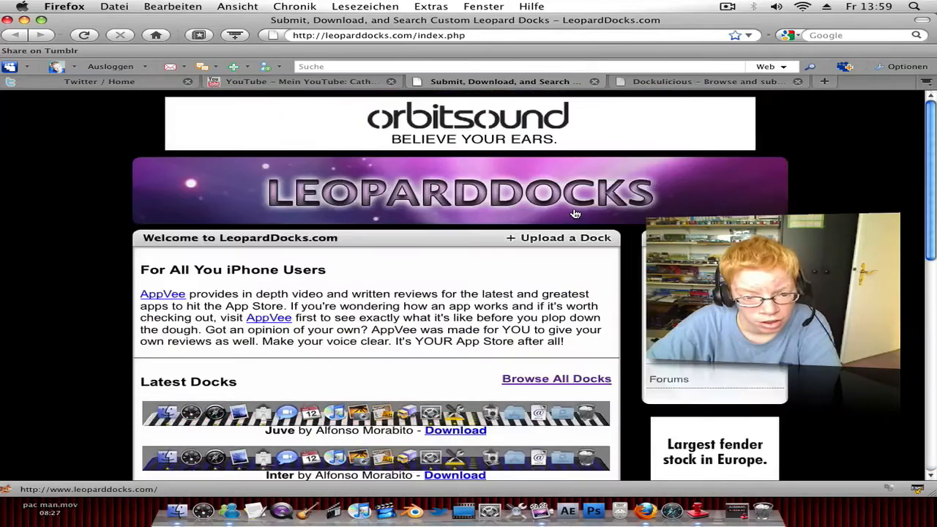
pyautogui.scroll(-3)
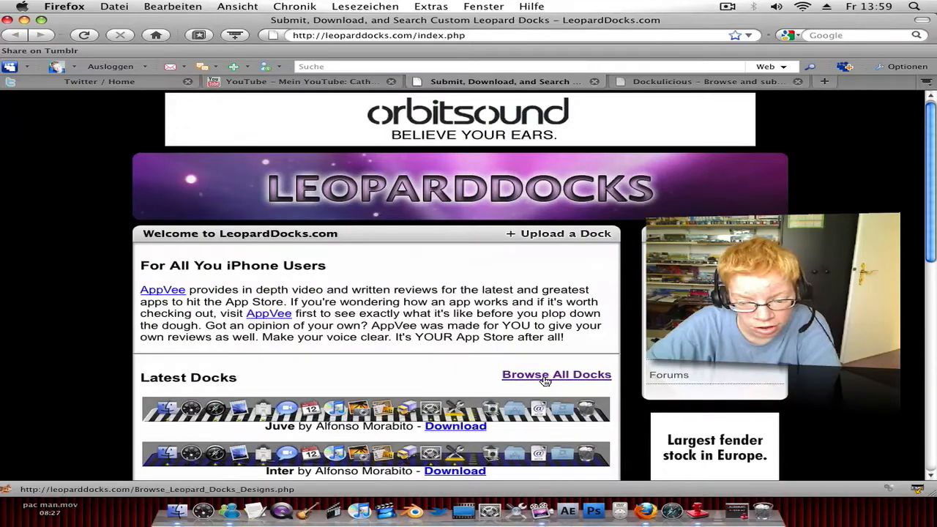
pyautogui.click(556, 374)
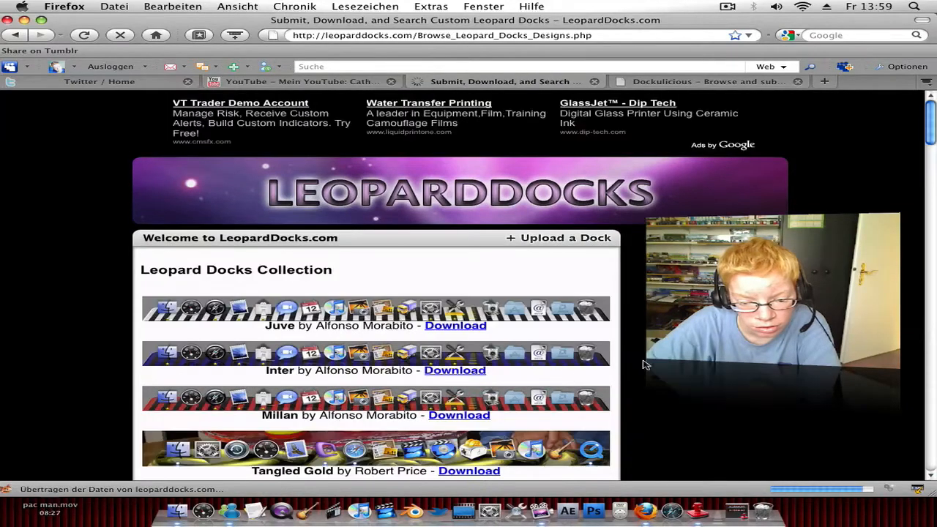
pyautogui.scroll(-3)
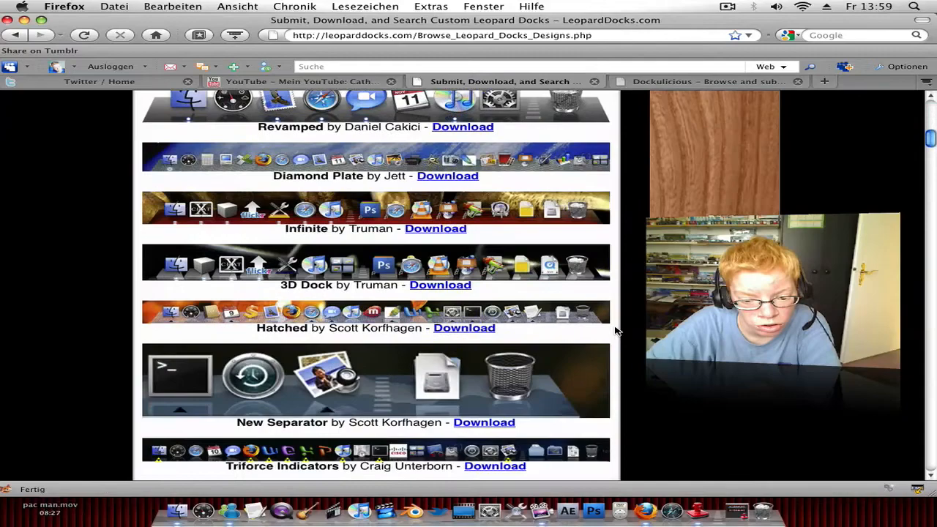
pyautogui.scroll(-3)
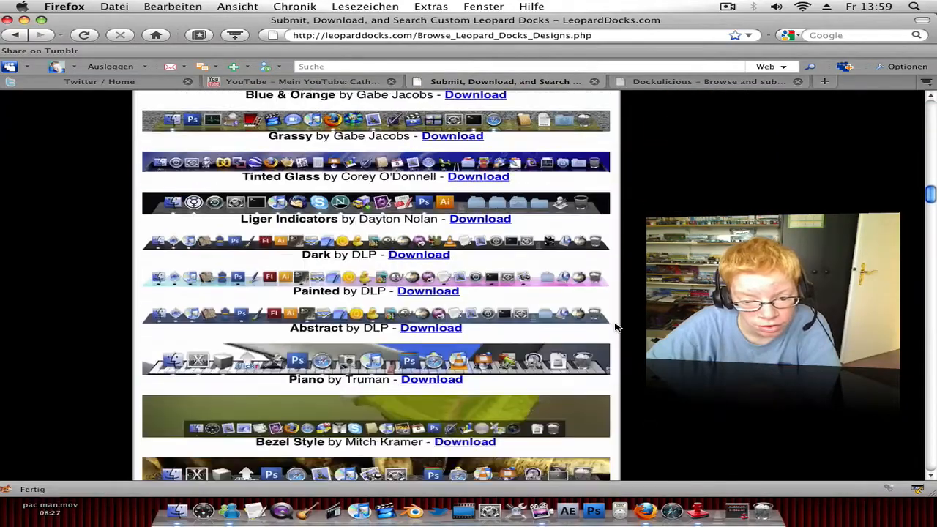
pyautogui.scroll(-3)
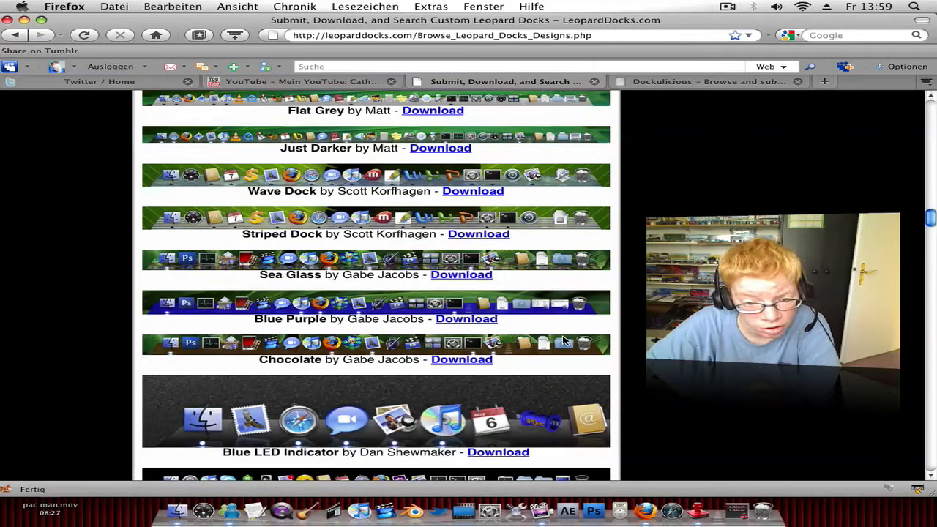
pyautogui.scroll(-3)
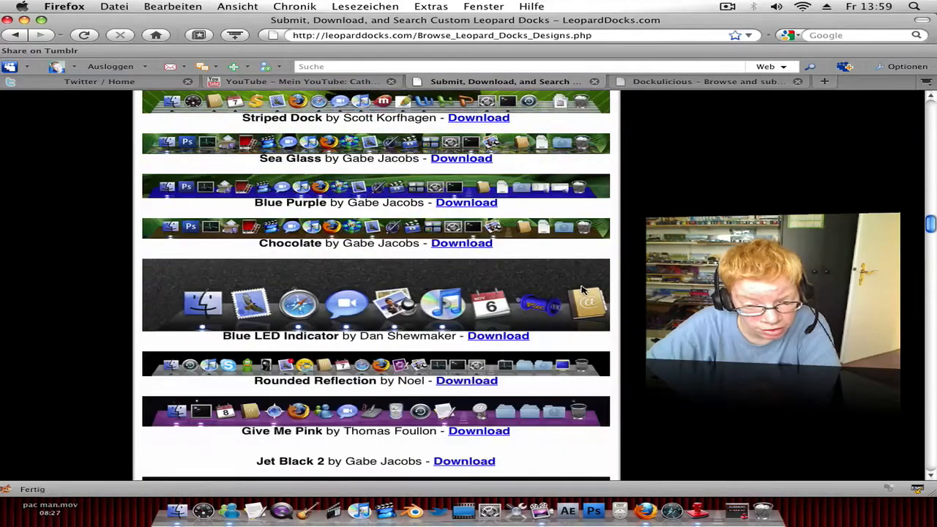
pyautogui.scroll(-3)
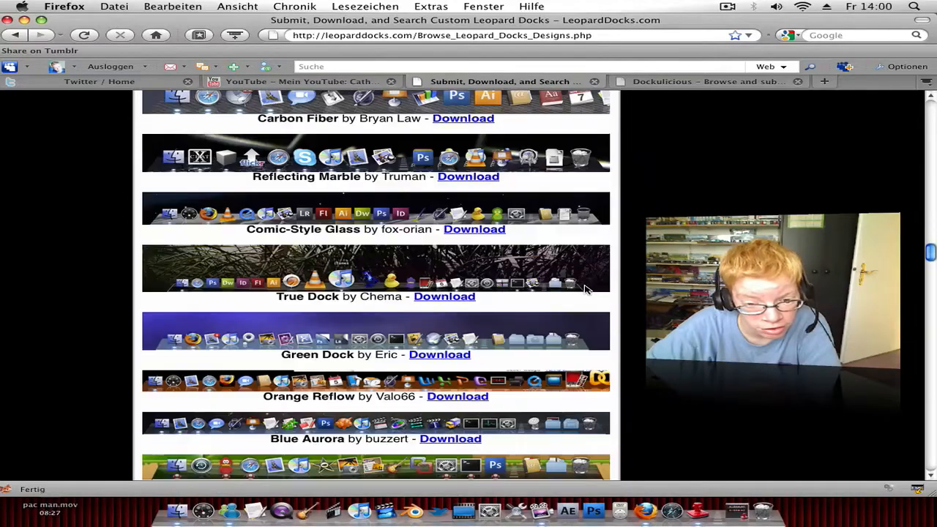
pyautogui.scroll(-3)
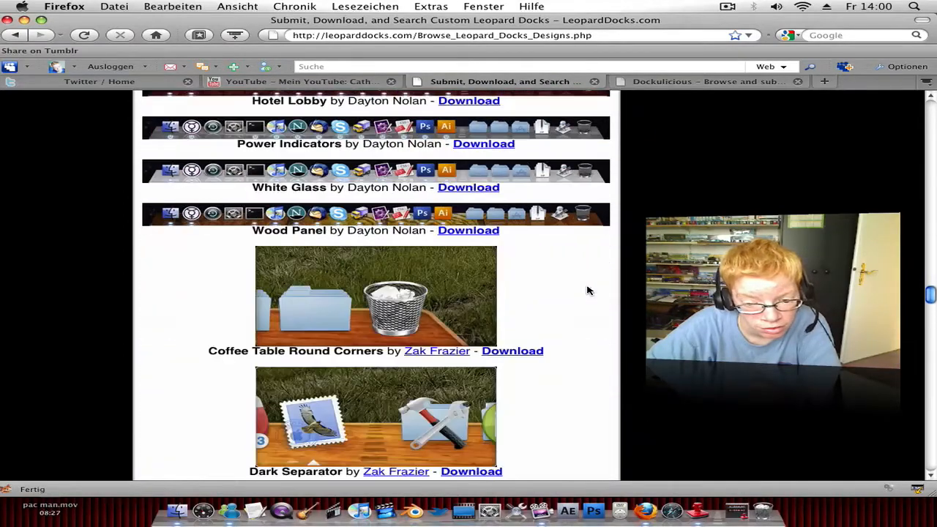
pyautogui.scroll(-3)
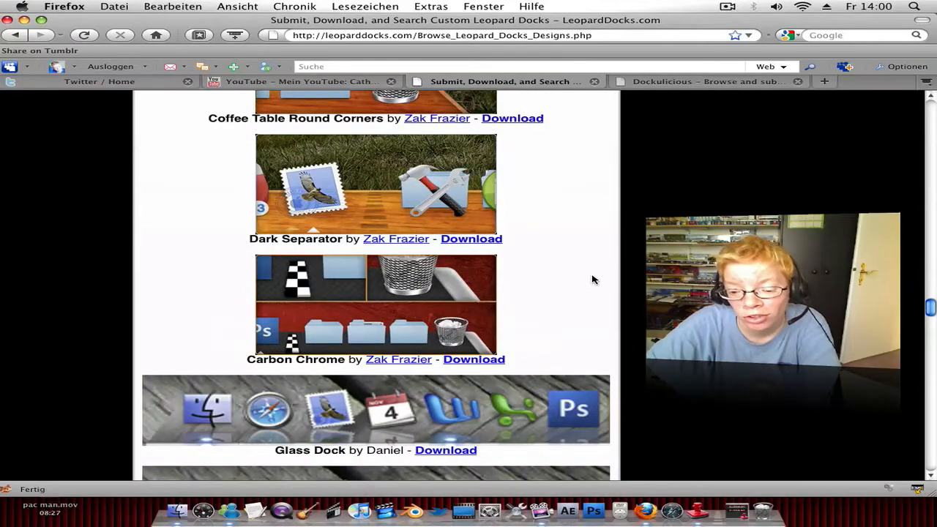
pyautogui.scroll(-3)
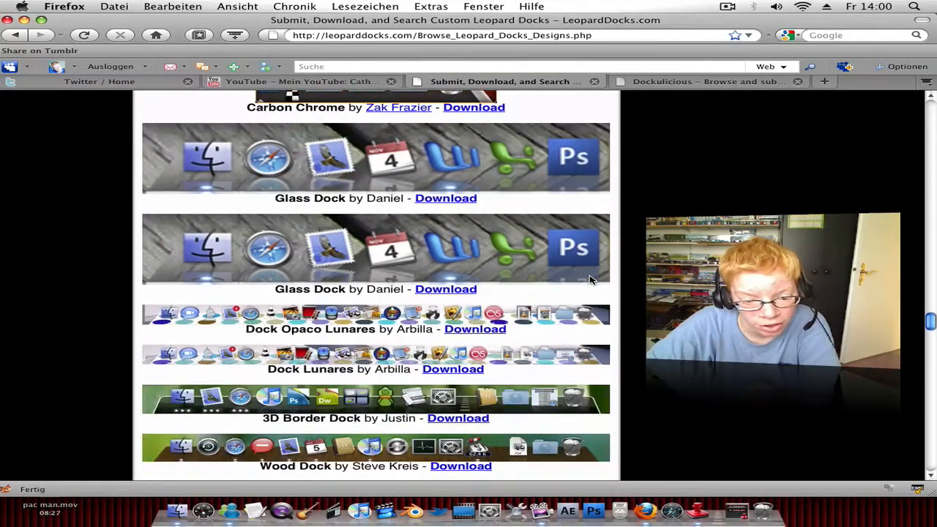
pyautogui.scroll(-3)
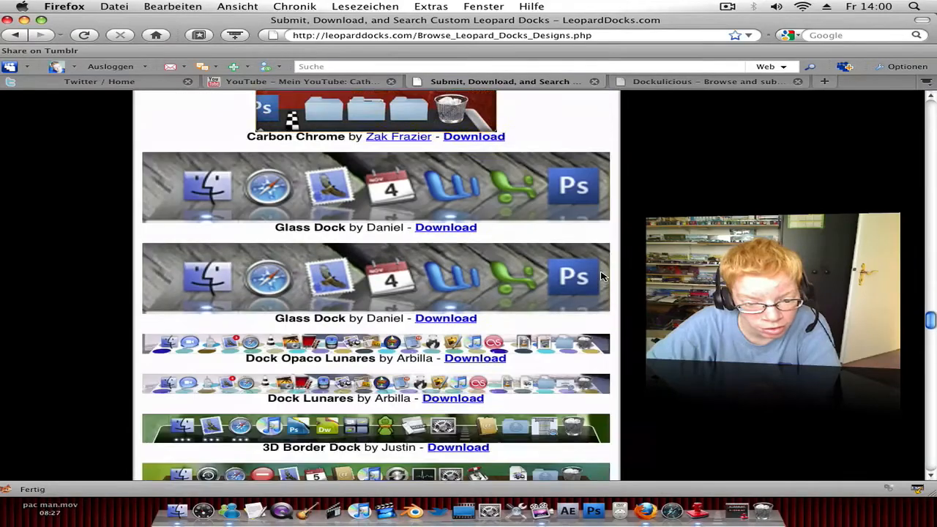
pyautogui.scroll(-3)
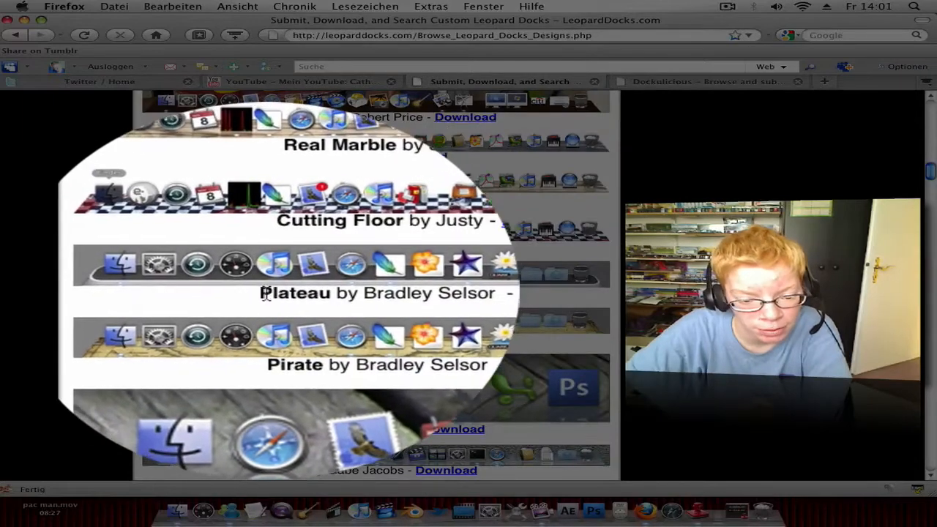
# Download PlateauDock.zip for Plateau by Bradley Selsor from LeopardDocks.com
pyautogui.scroll(-3)
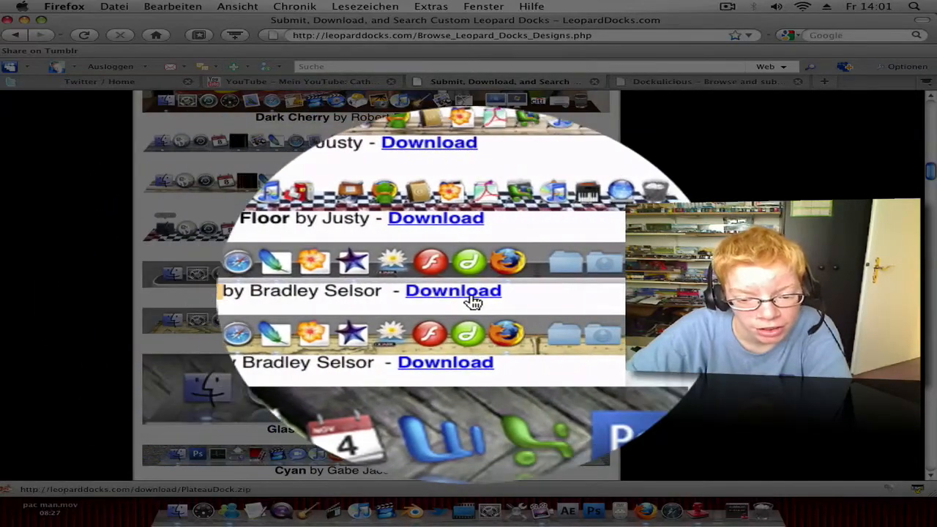
pyautogui.click(453, 290)
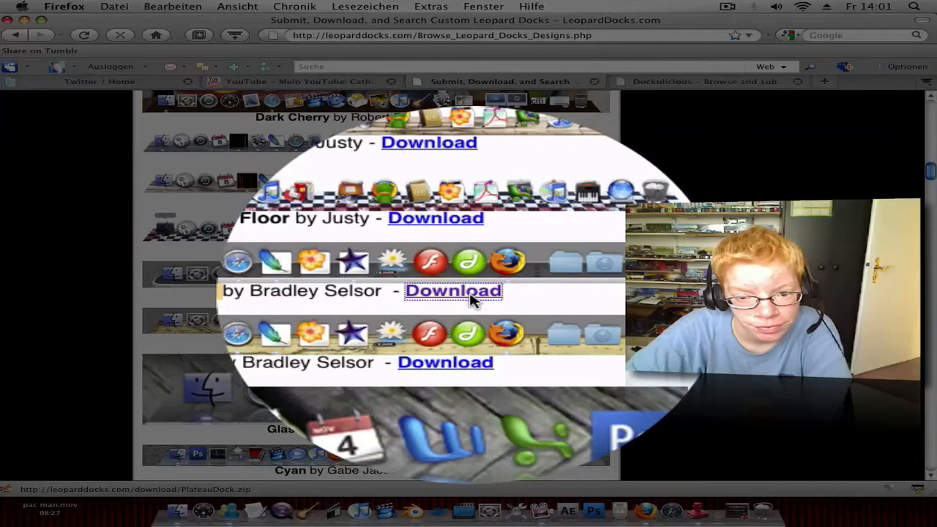
pyautogui.click(453, 291)
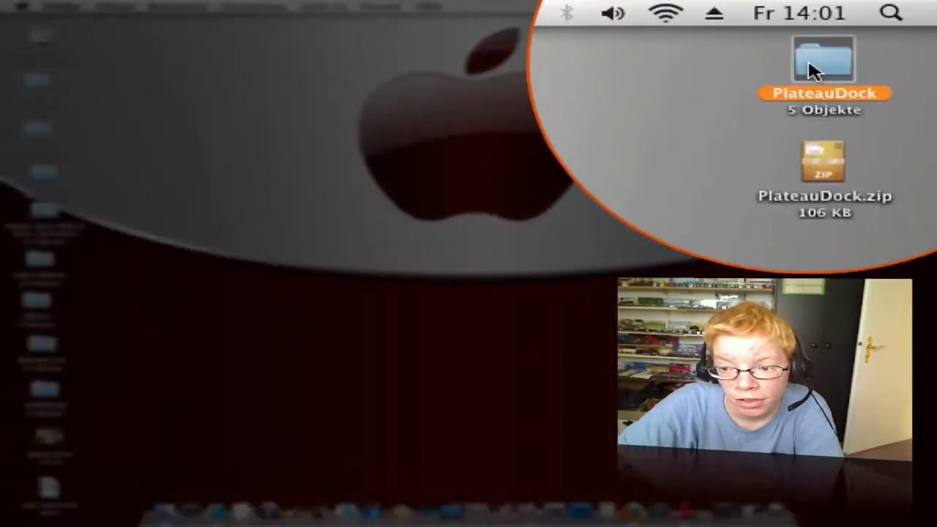
# Select the unpacked PlateauDock folder on the desktop
pyautogui.click(823, 162)
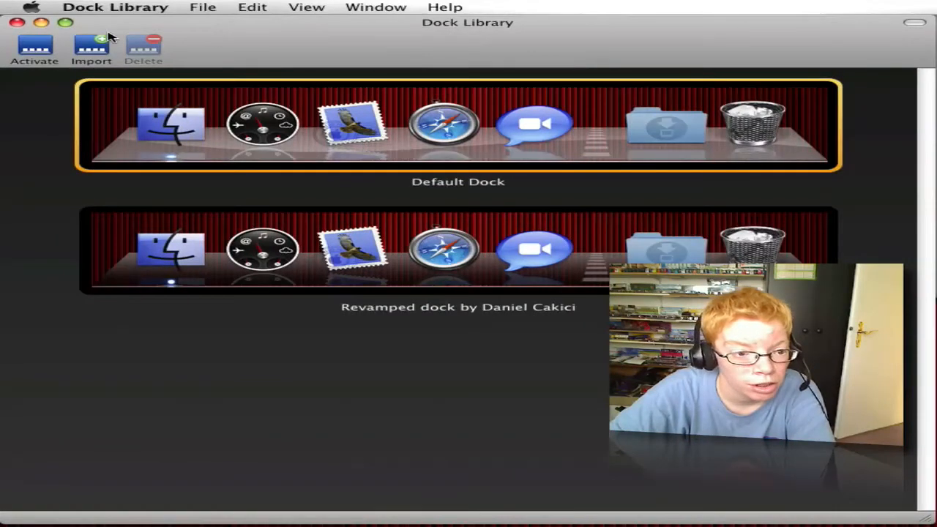
# Start an import and choose the PlateauDock folder from Schreibtisch
pyautogui.click(91, 48)
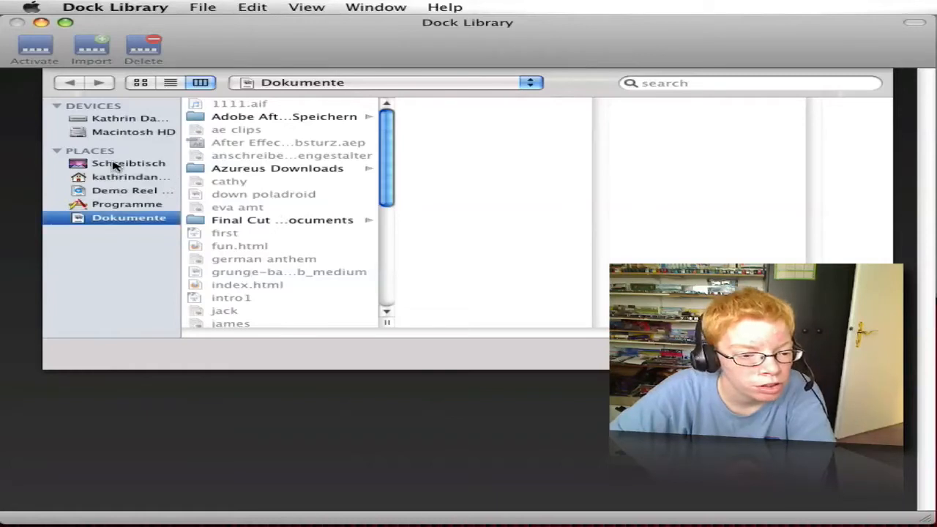
pyautogui.click(128, 162)
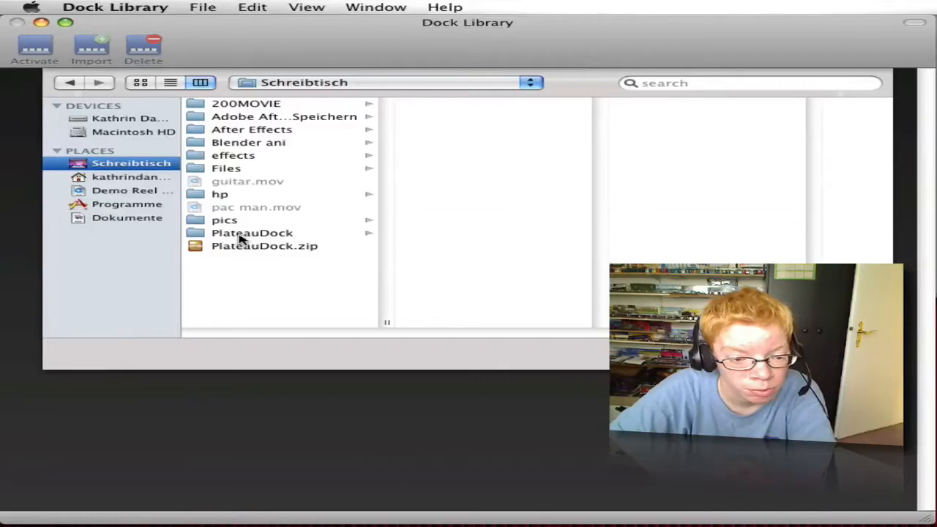
pyautogui.click(251, 233)
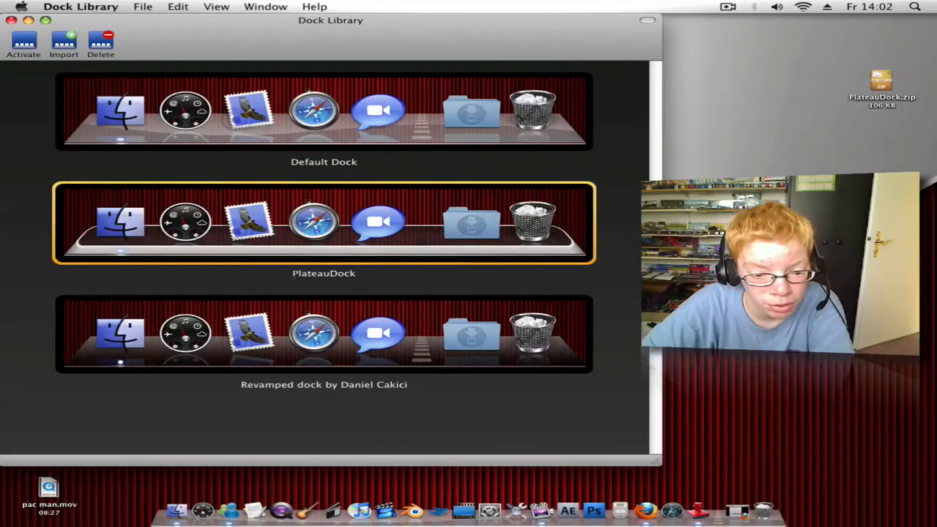
# Open the imported PlateauDock style's name for editing
pyautogui.doubleClick(323, 273)
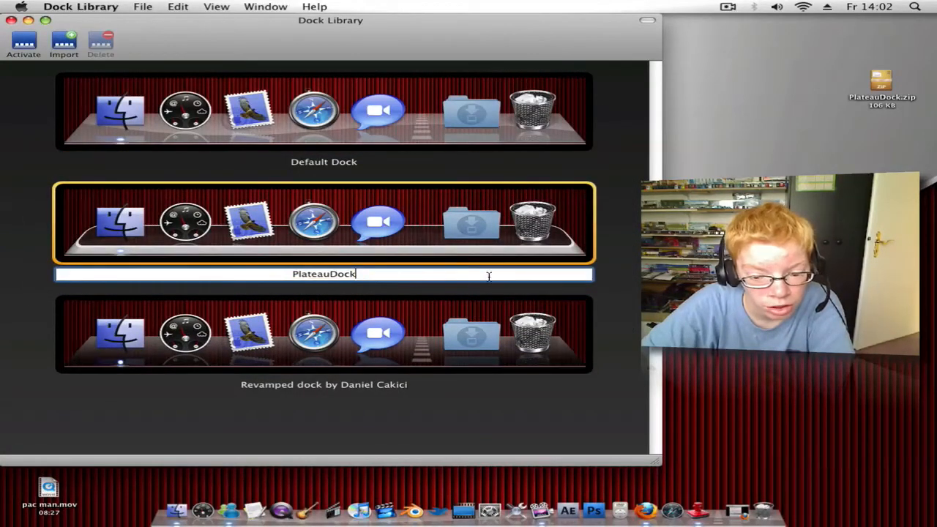